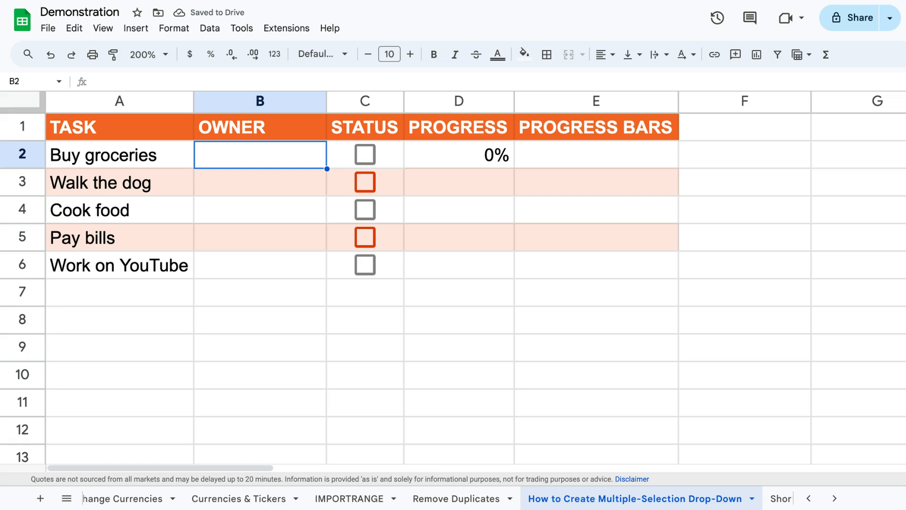
- Open the Insert menu with cell B2 selected
click(136, 28)
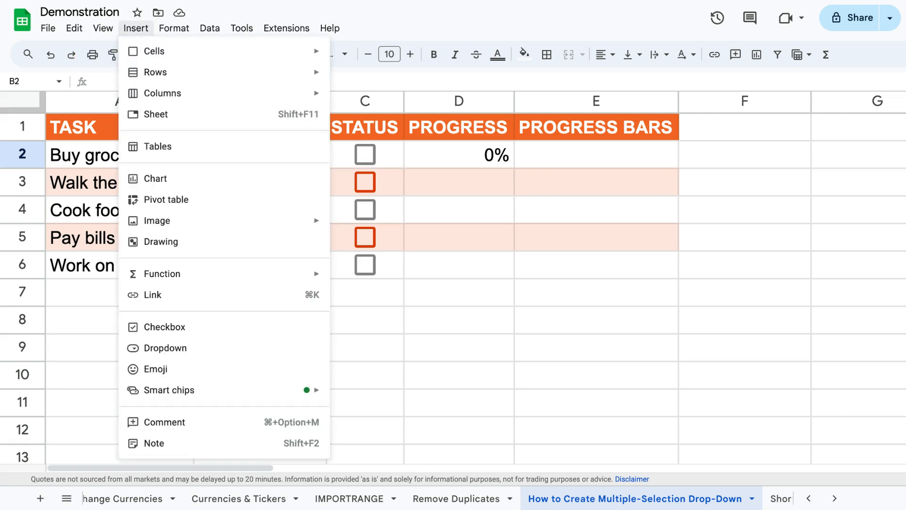
- Add a multi-select dropdown to B2 with options Phil and Claire
click(164, 348)
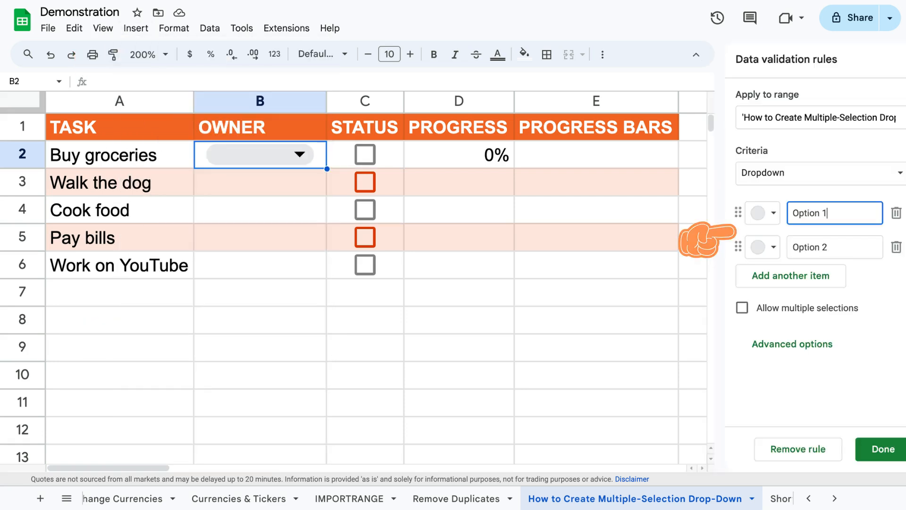
text(Phil)
click(835, 247)
text(Claire)
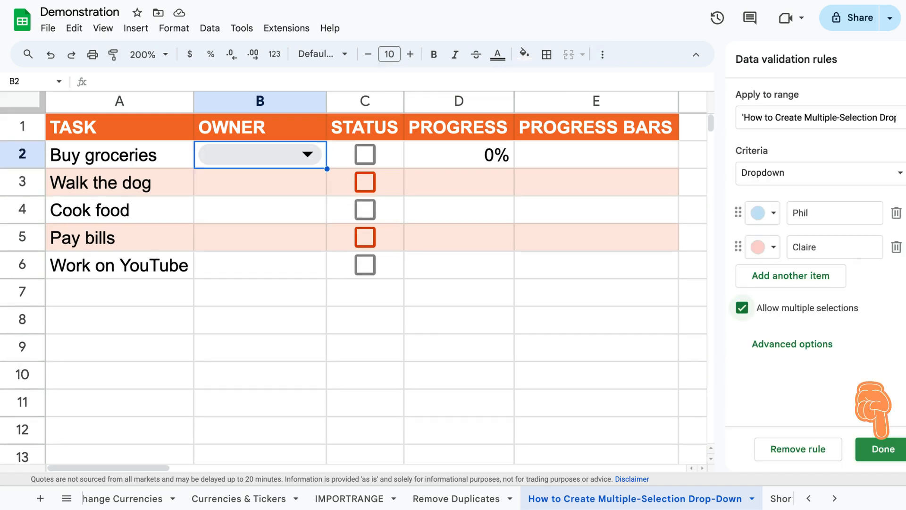
click(883, 449)
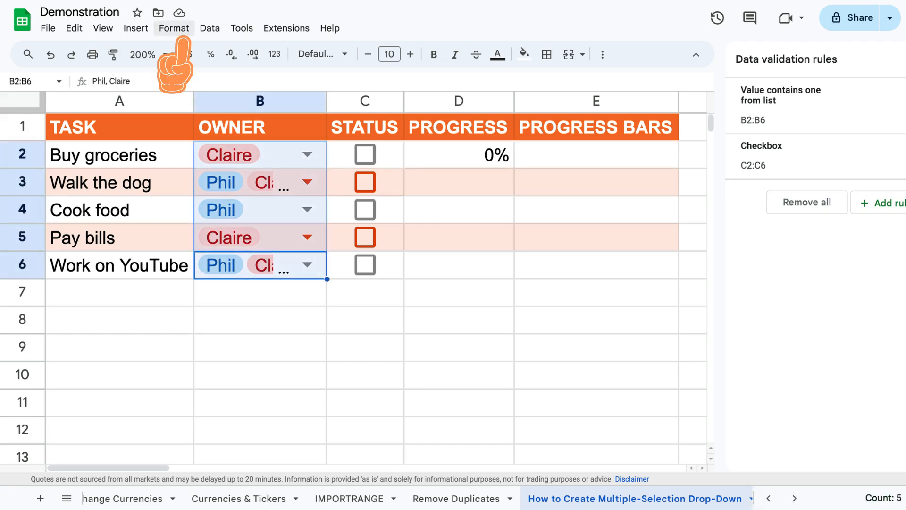
- Apply Wrap text wrapping to owner cells B2:B6
click(173, 28)
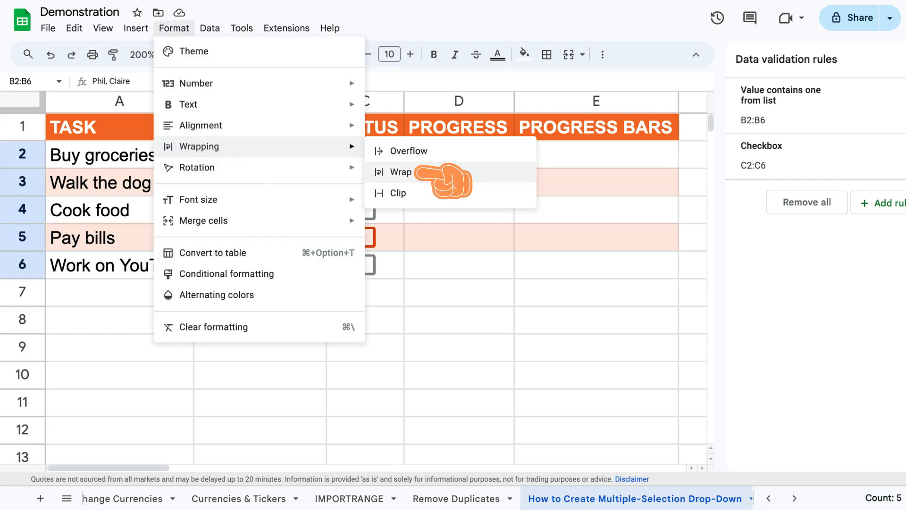
click(400, 172)
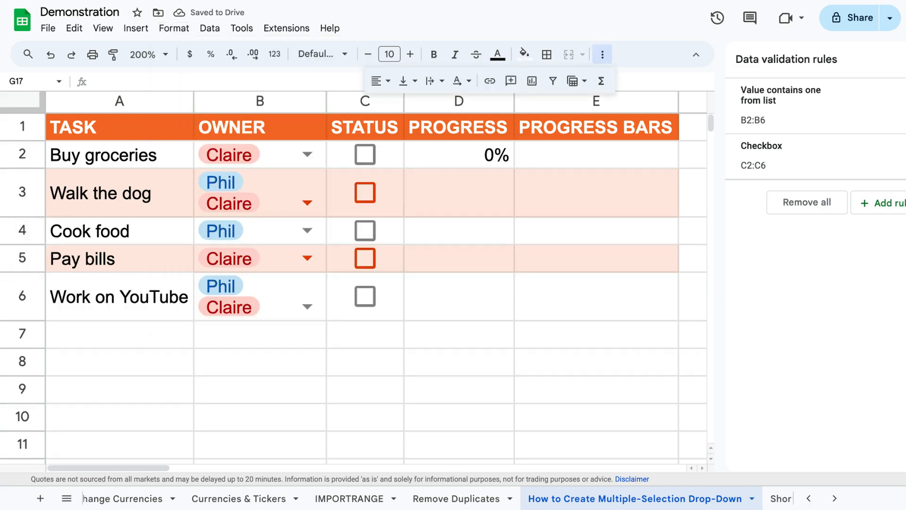